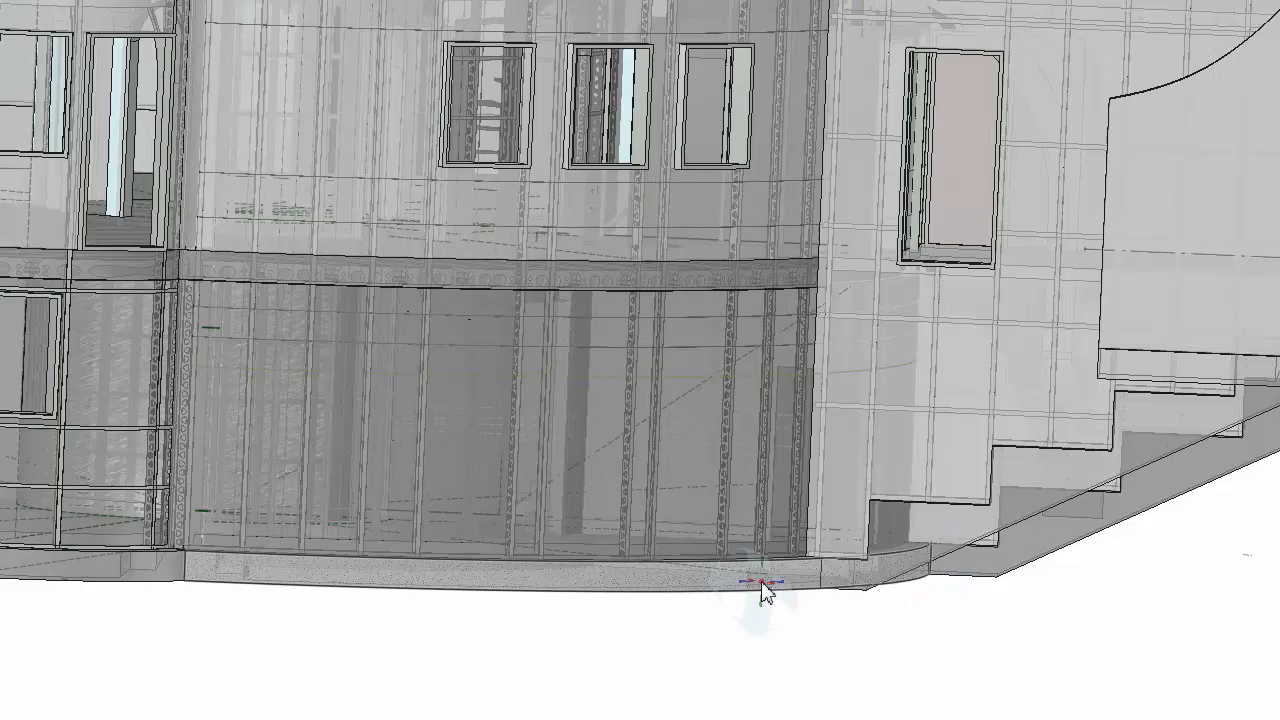
Step: Orbit the model to view the stepped footings along the building's base
left_click_drag(765, 585, 1256, 385)
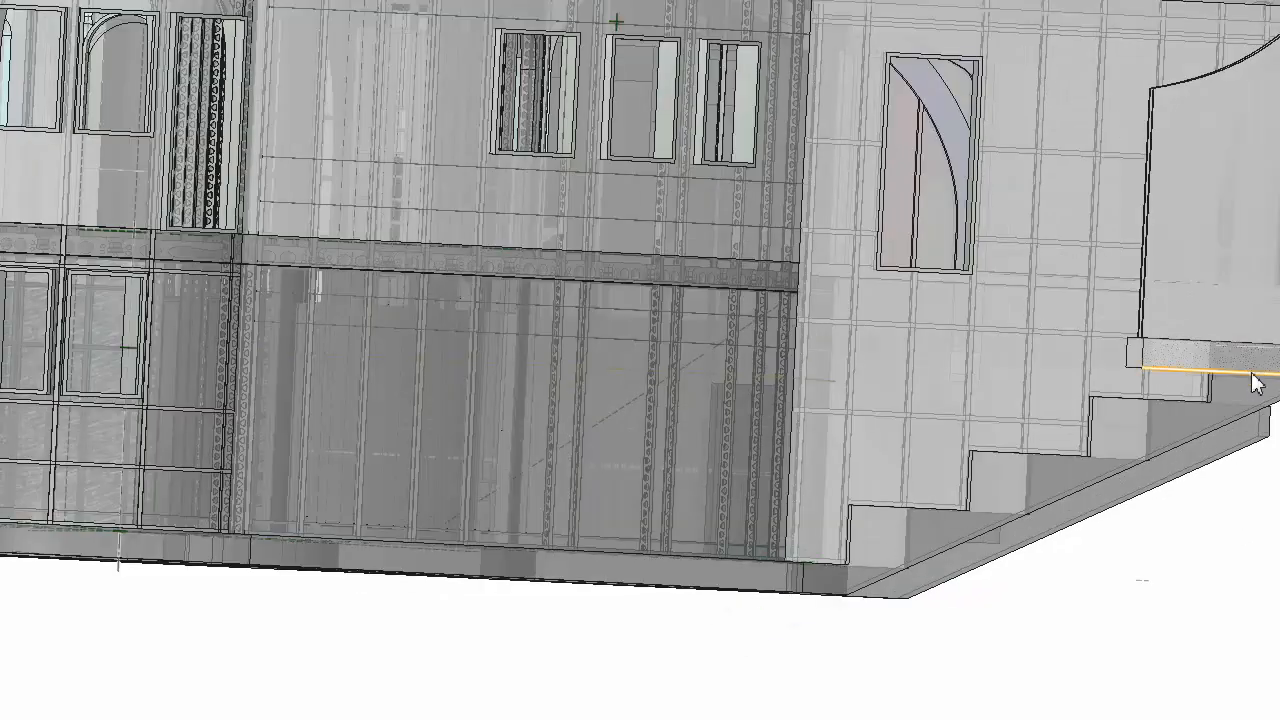